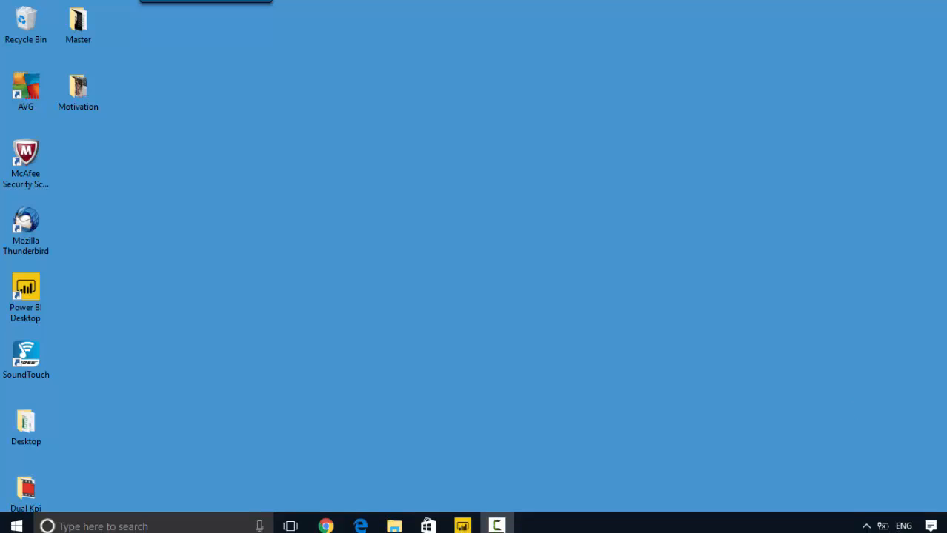
mouse_move(360, 522)
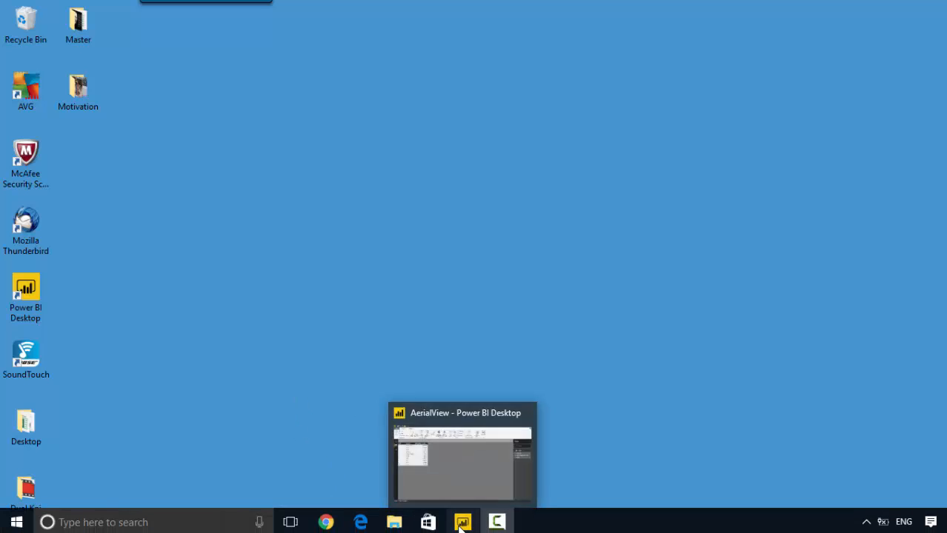
- Bring the AerialView Power BI Desktop window forward from the taskbar
left_click(462, 521)
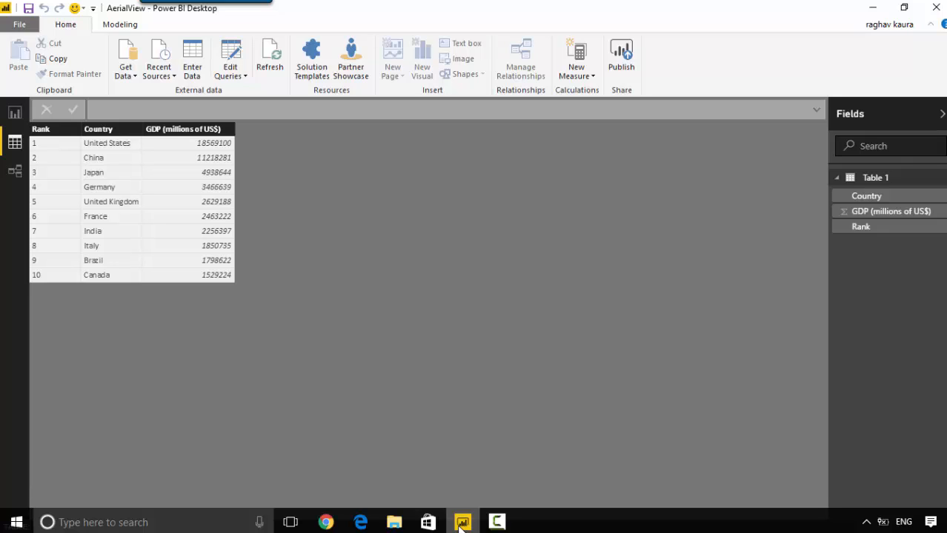
mouse_move(349, 522)
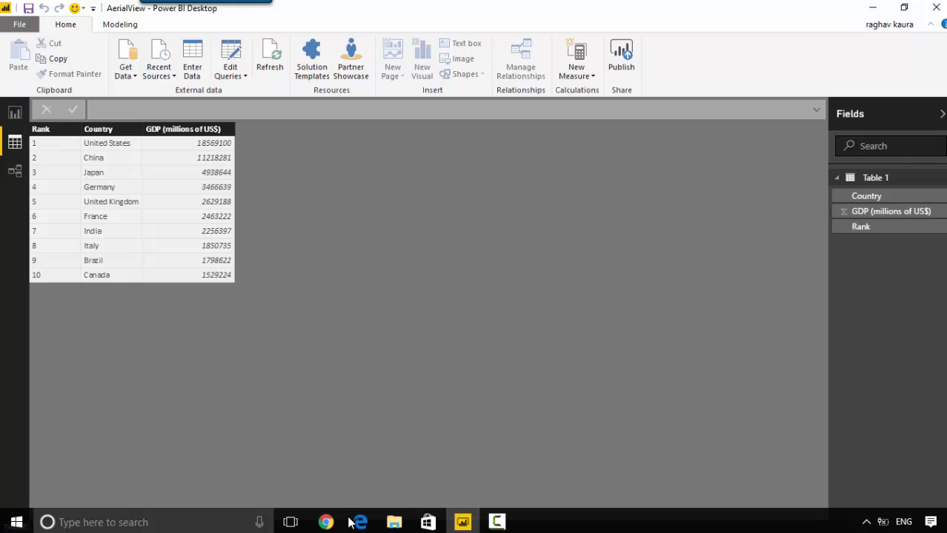
- Add a Map visual with Country as location and GDP (millions of US$) as bubble size
left_click(326, 522)
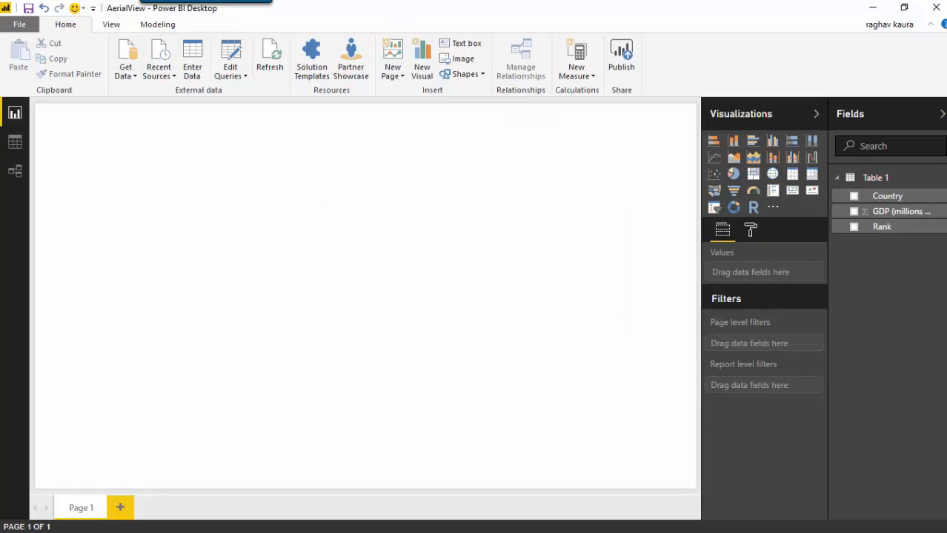
left_click(773, 173)
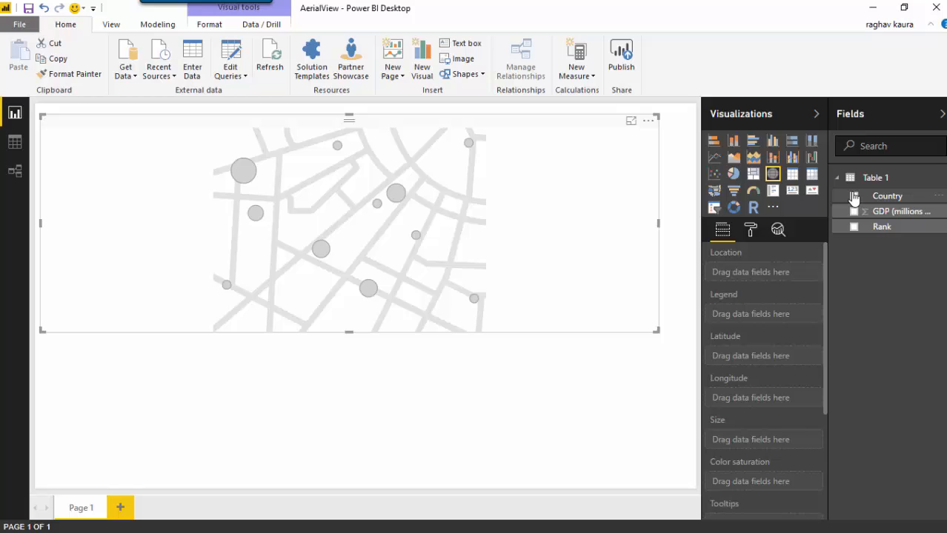
left_click(854, 195)
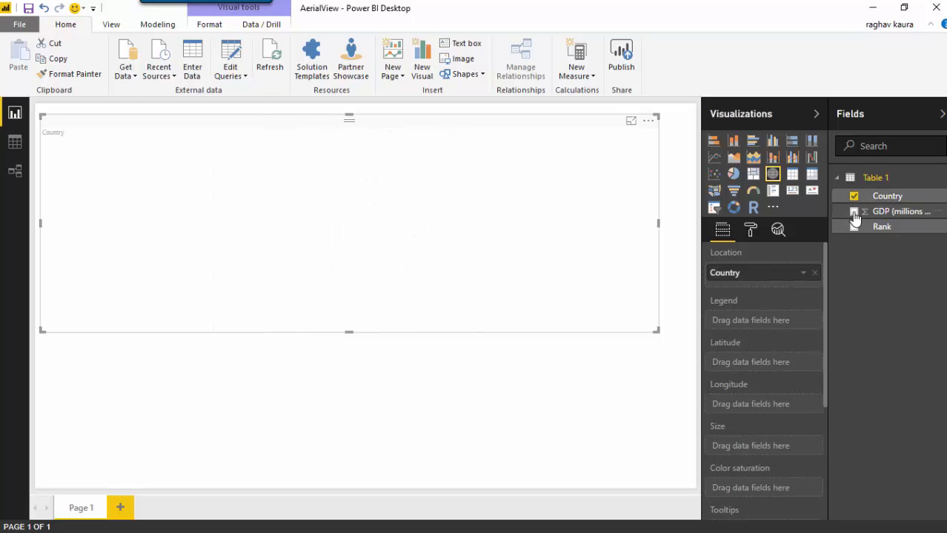
left_click(854, 211)
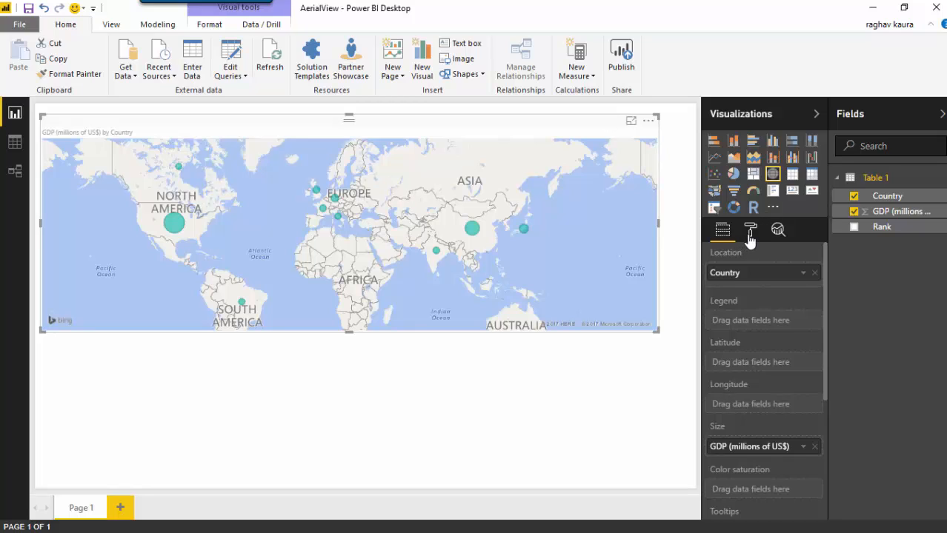
- Show the selected map's formatting options in the Visualizations pane
left_click(749, 229)
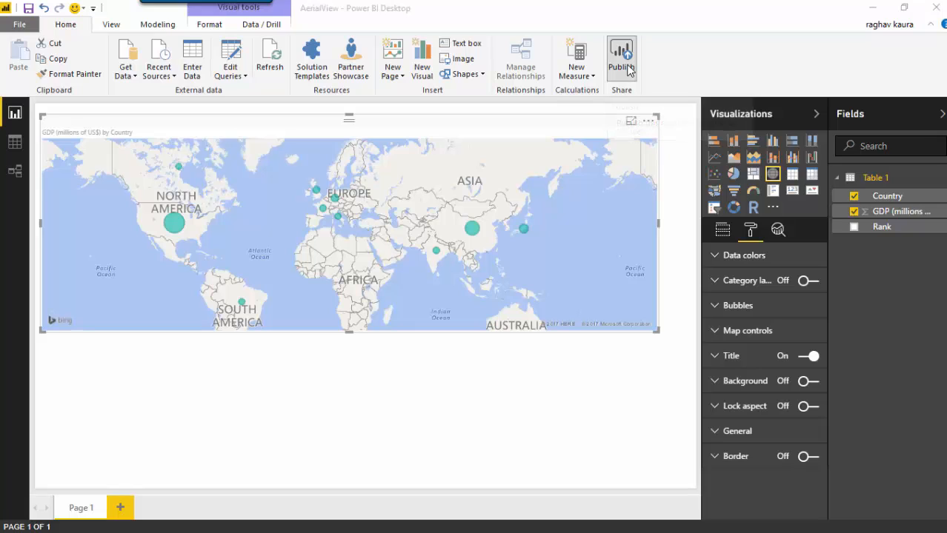
- Save and publish AerialView to Power BI, replacing the existing dataset, then move to Chrome
left_click(621, 59)
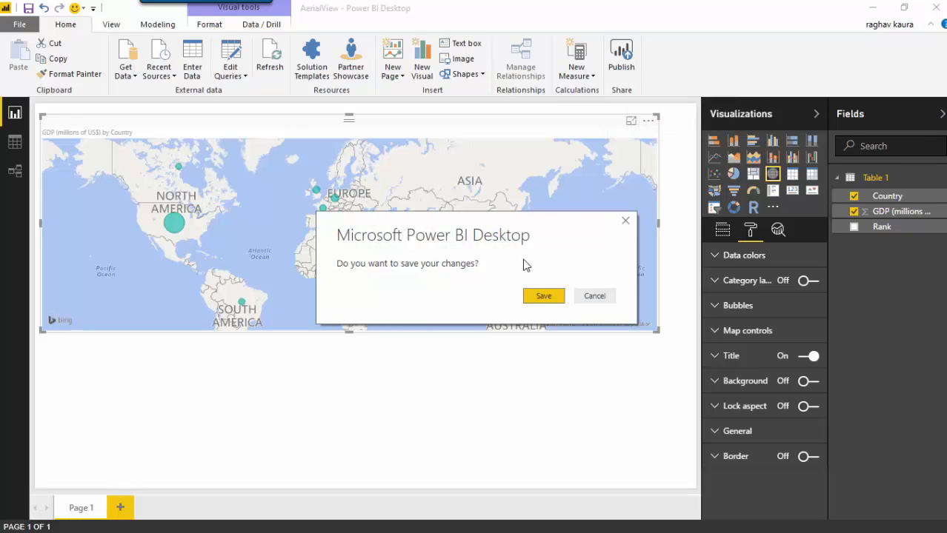
left_click(543, 297)
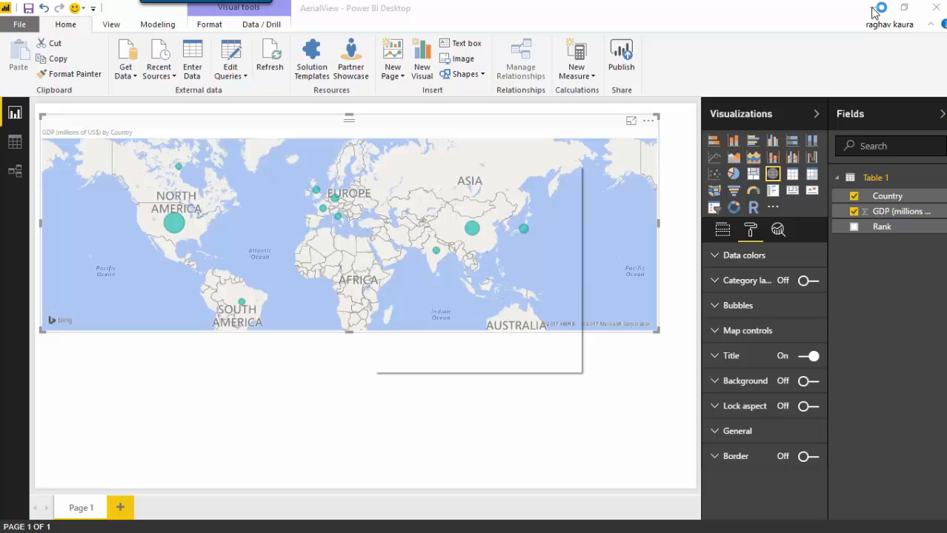
left_click(621, 57)
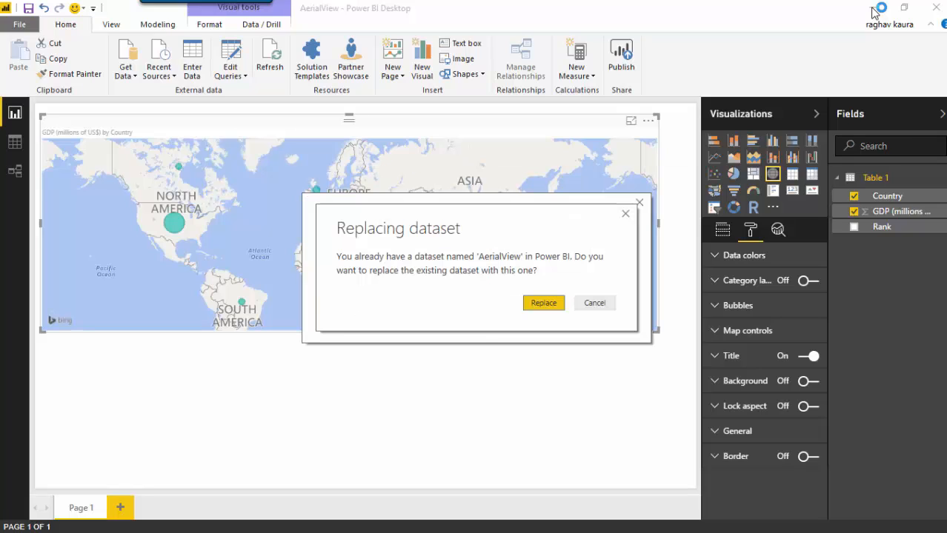
left_click(542, 302)
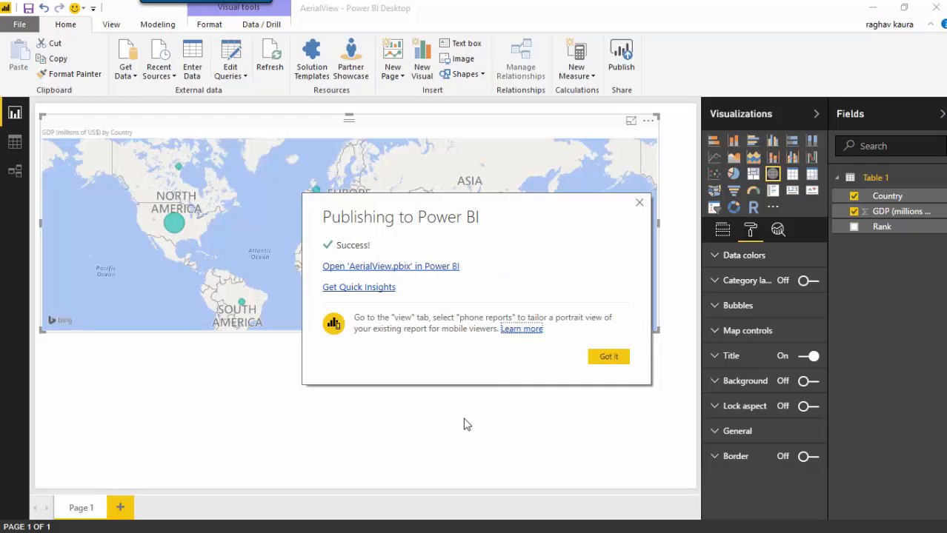
left_click(608, 356)
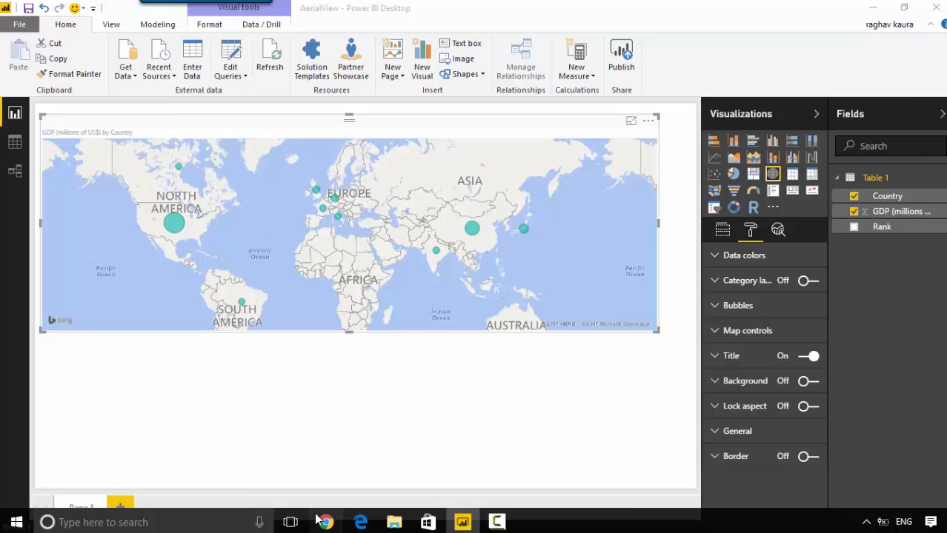
left_click(341, 9)
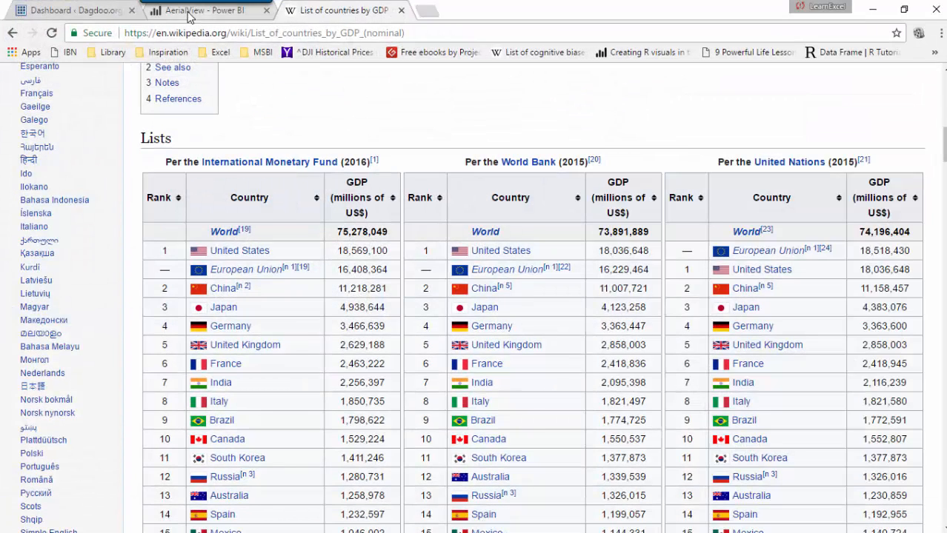
- Reload the AerialView report page in the Power BI Service browser tab
left_click(206, 10)
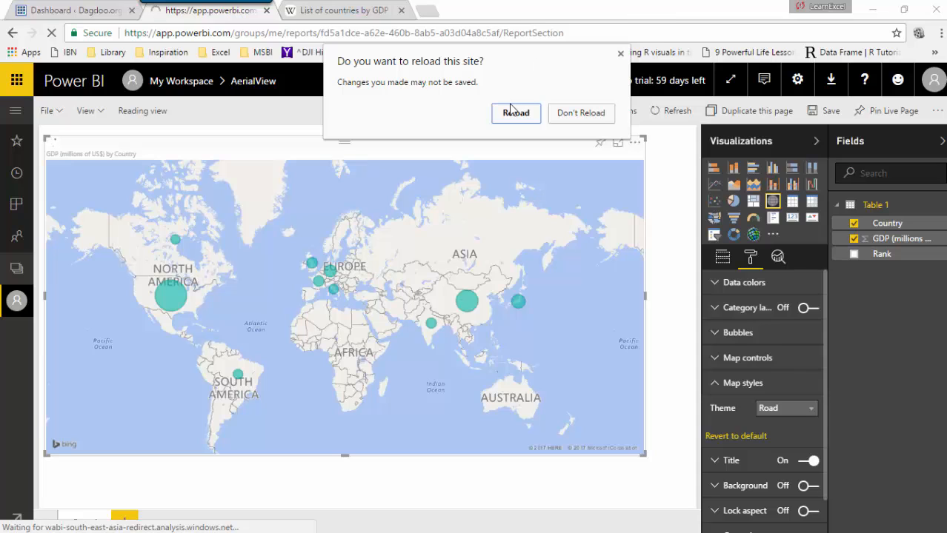
left_click(515, 113)
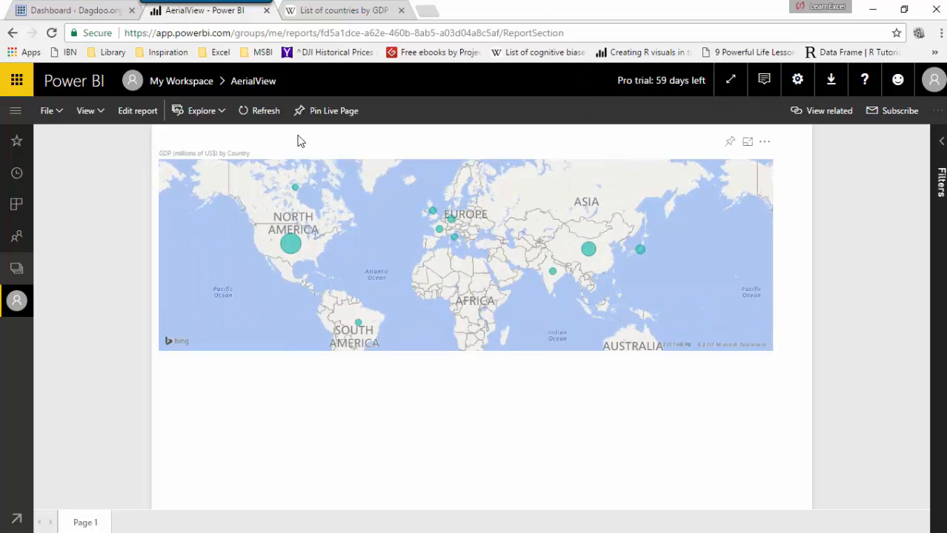
- Edit the report and show the map visual's formatting options with Map styles
left_click(136, 110)
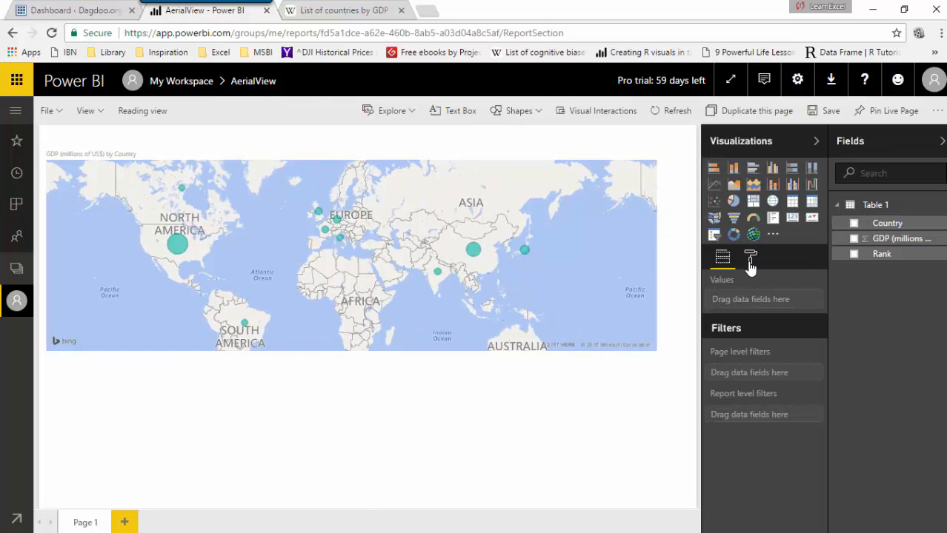
left_click(749, 258)
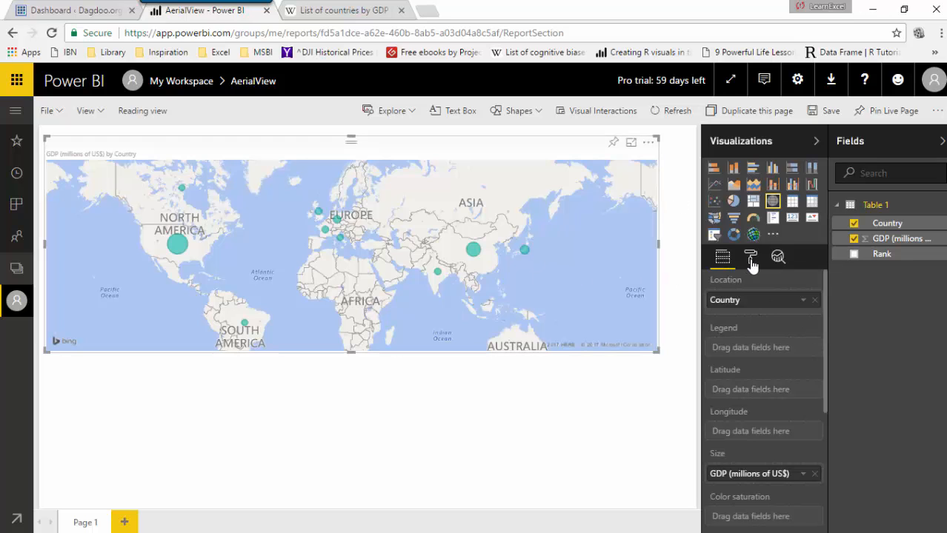
left_click(750, 258)
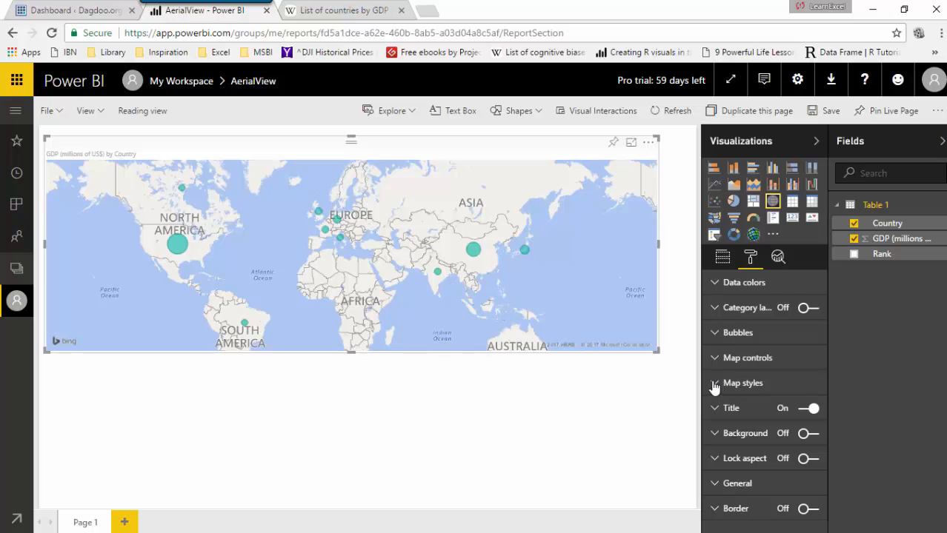
mouse_move(714, 385)
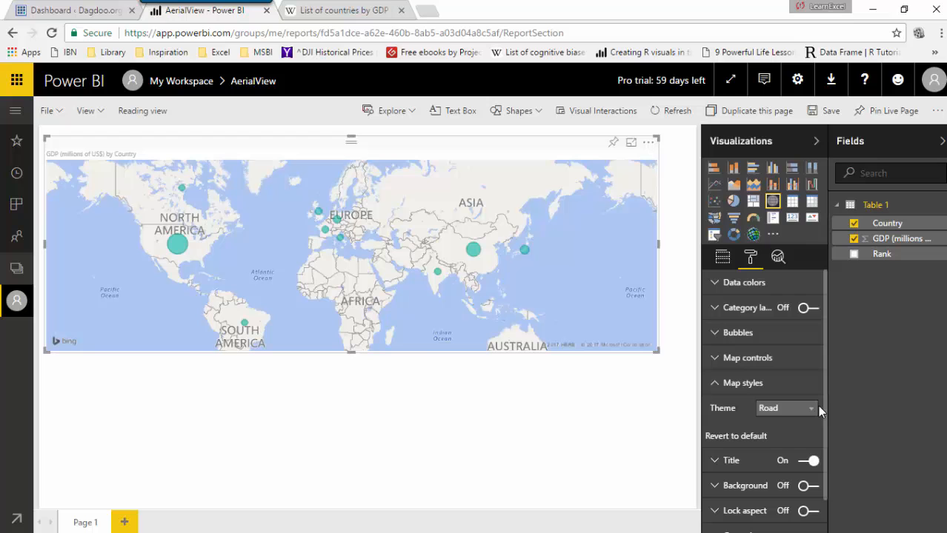
- Switch the map's theme from Road to Aerial
left_click(786, 408)
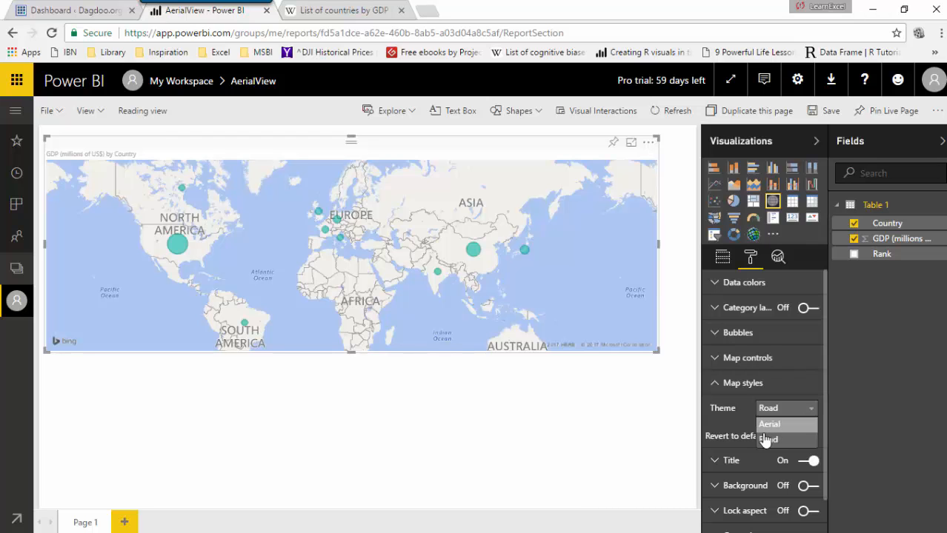
left_click(768, 424)
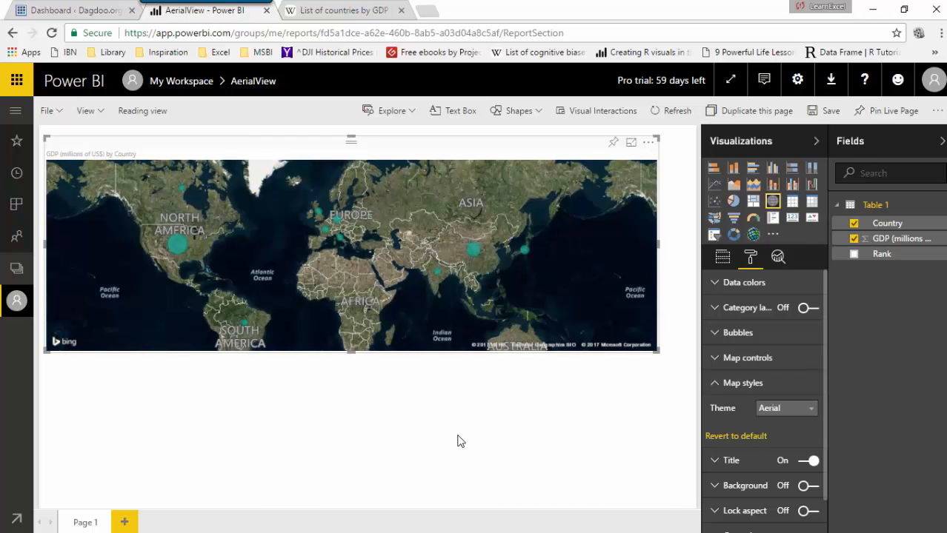
mouse_move(590, 409)
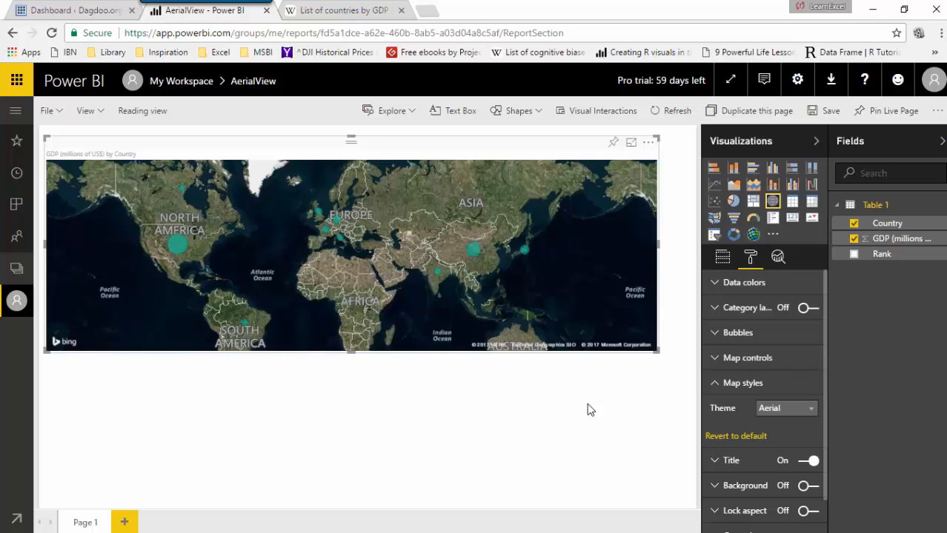